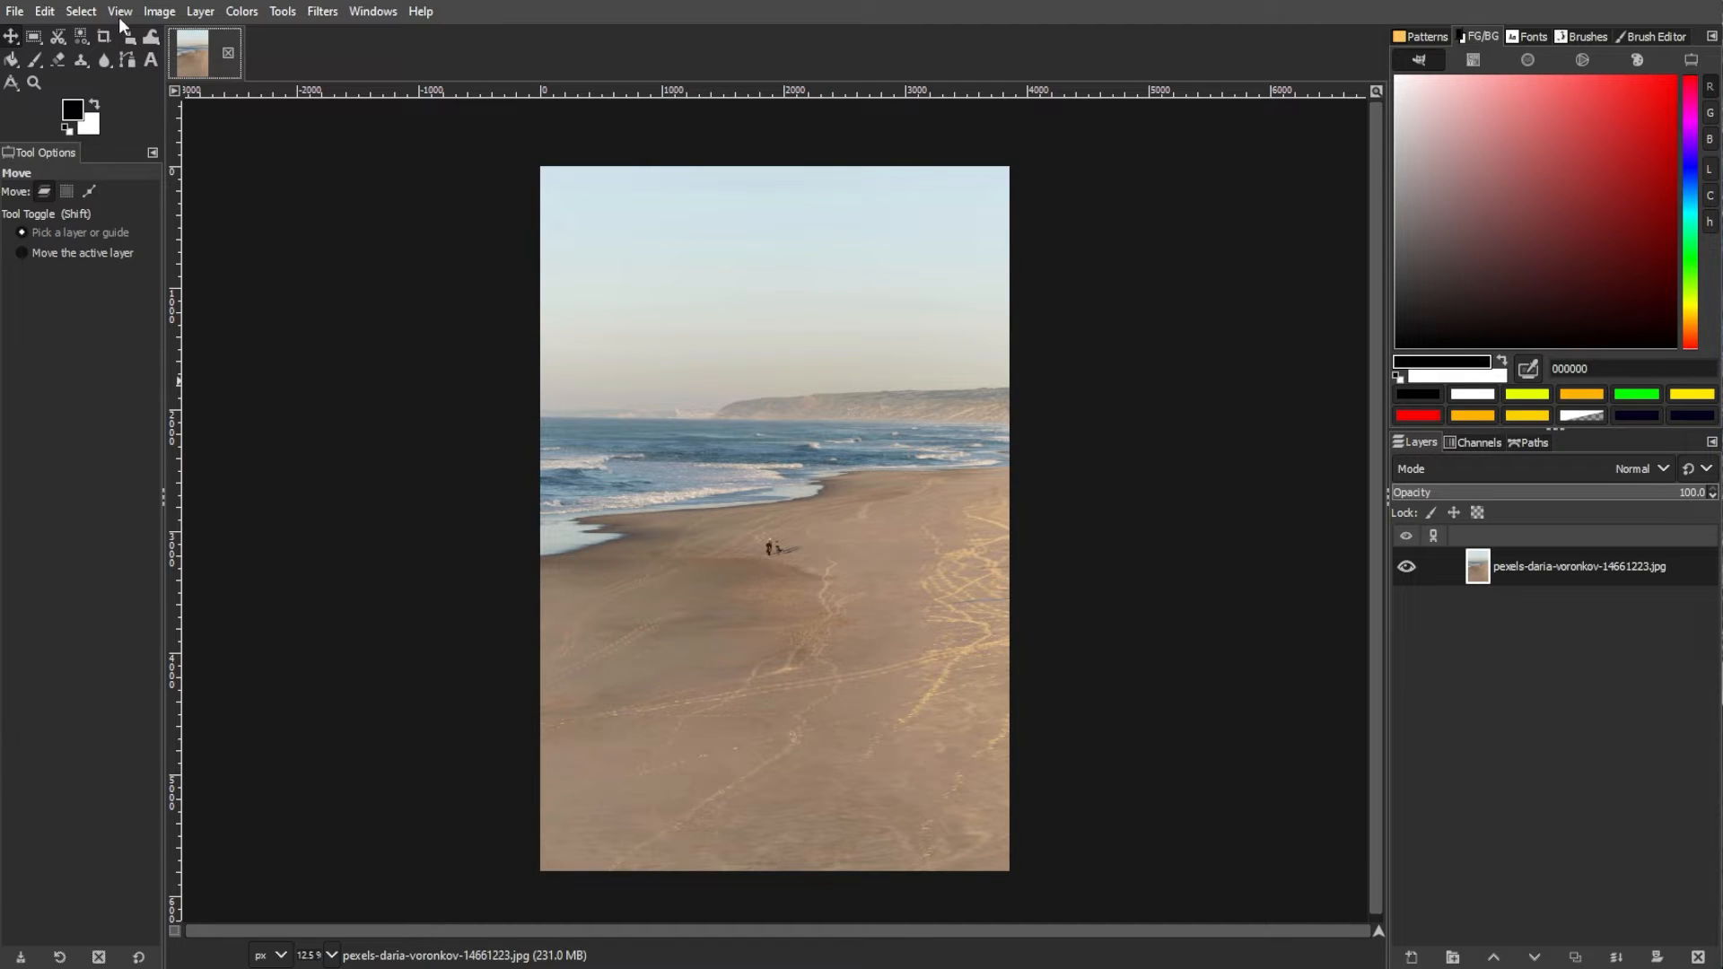
- Open the File menu on the beach photo before picking the Scale tool
{"action": "left_click", "coordinate": [16, 11]}
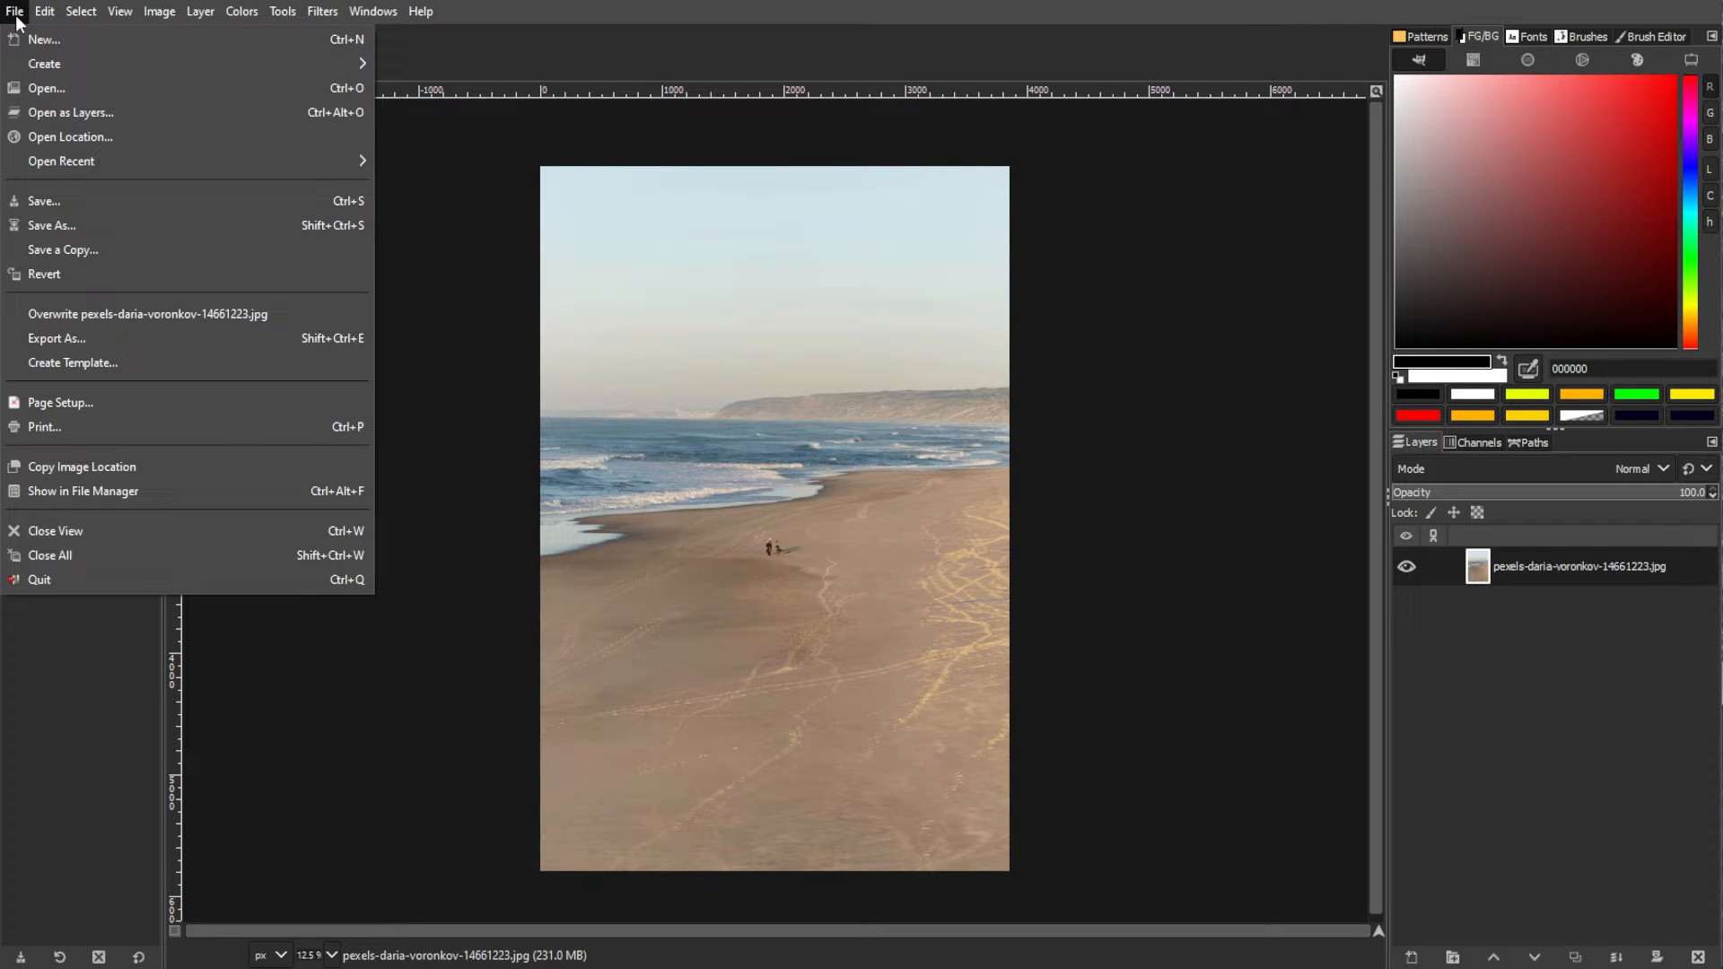
{"action": "mouse_move", "coordinate": [46, 88]}
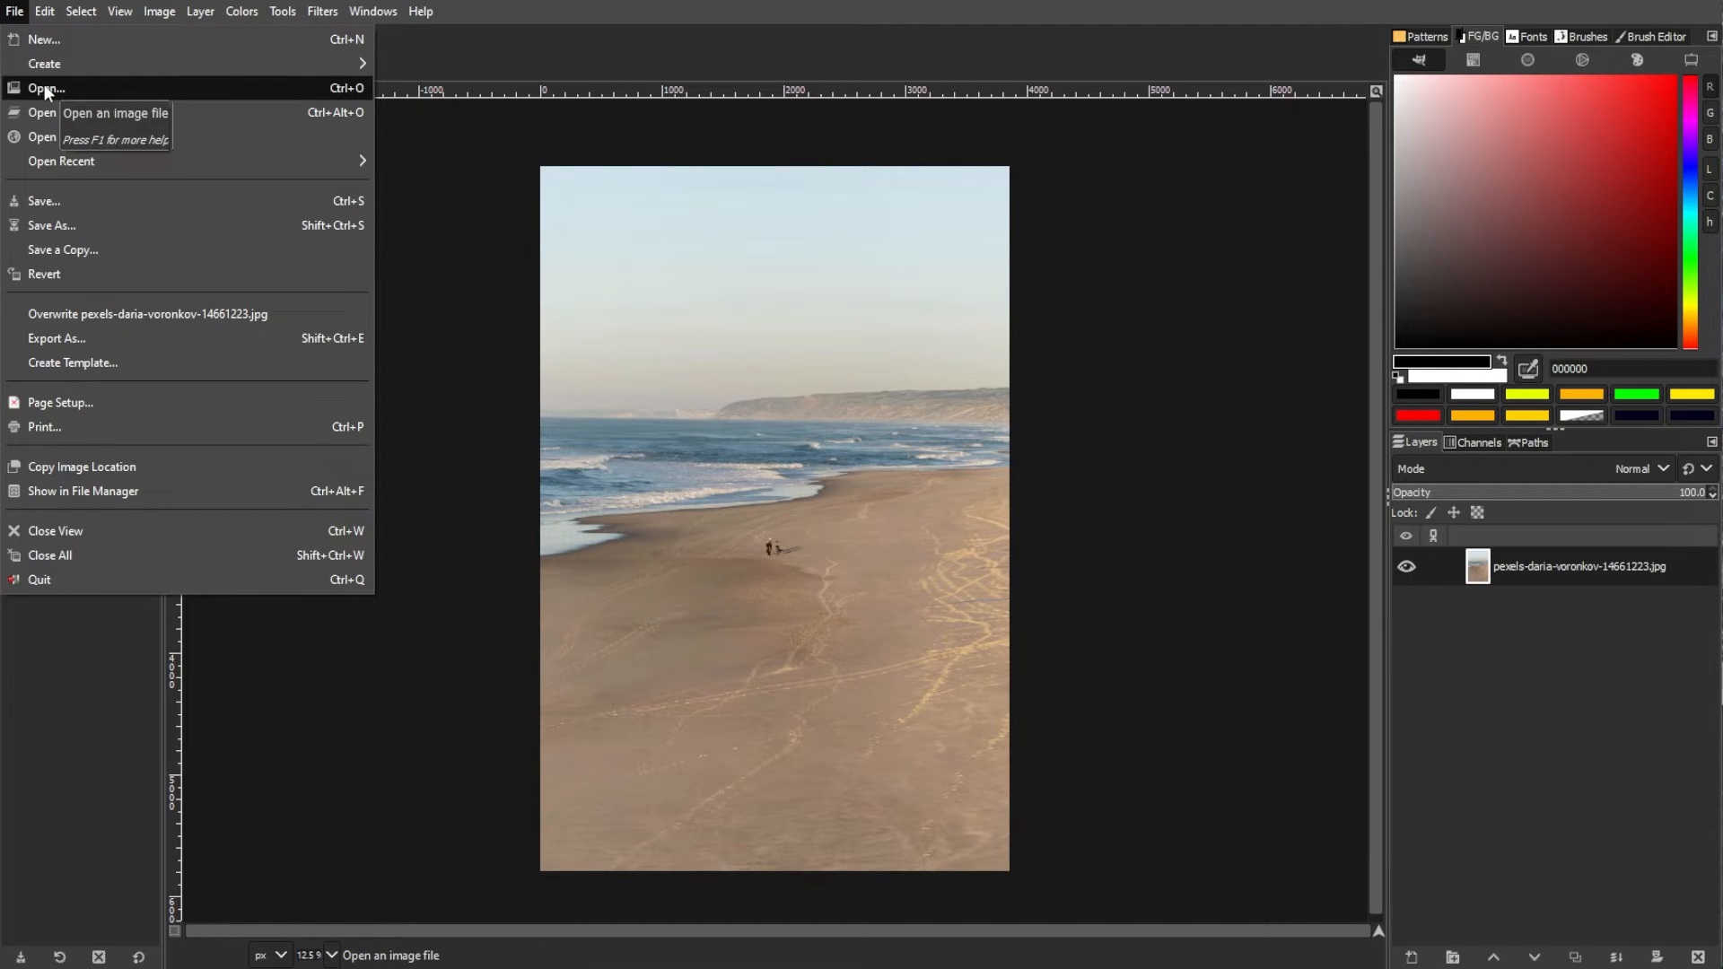
{"action": "mouse_move", "coordinate": [160, 734]}
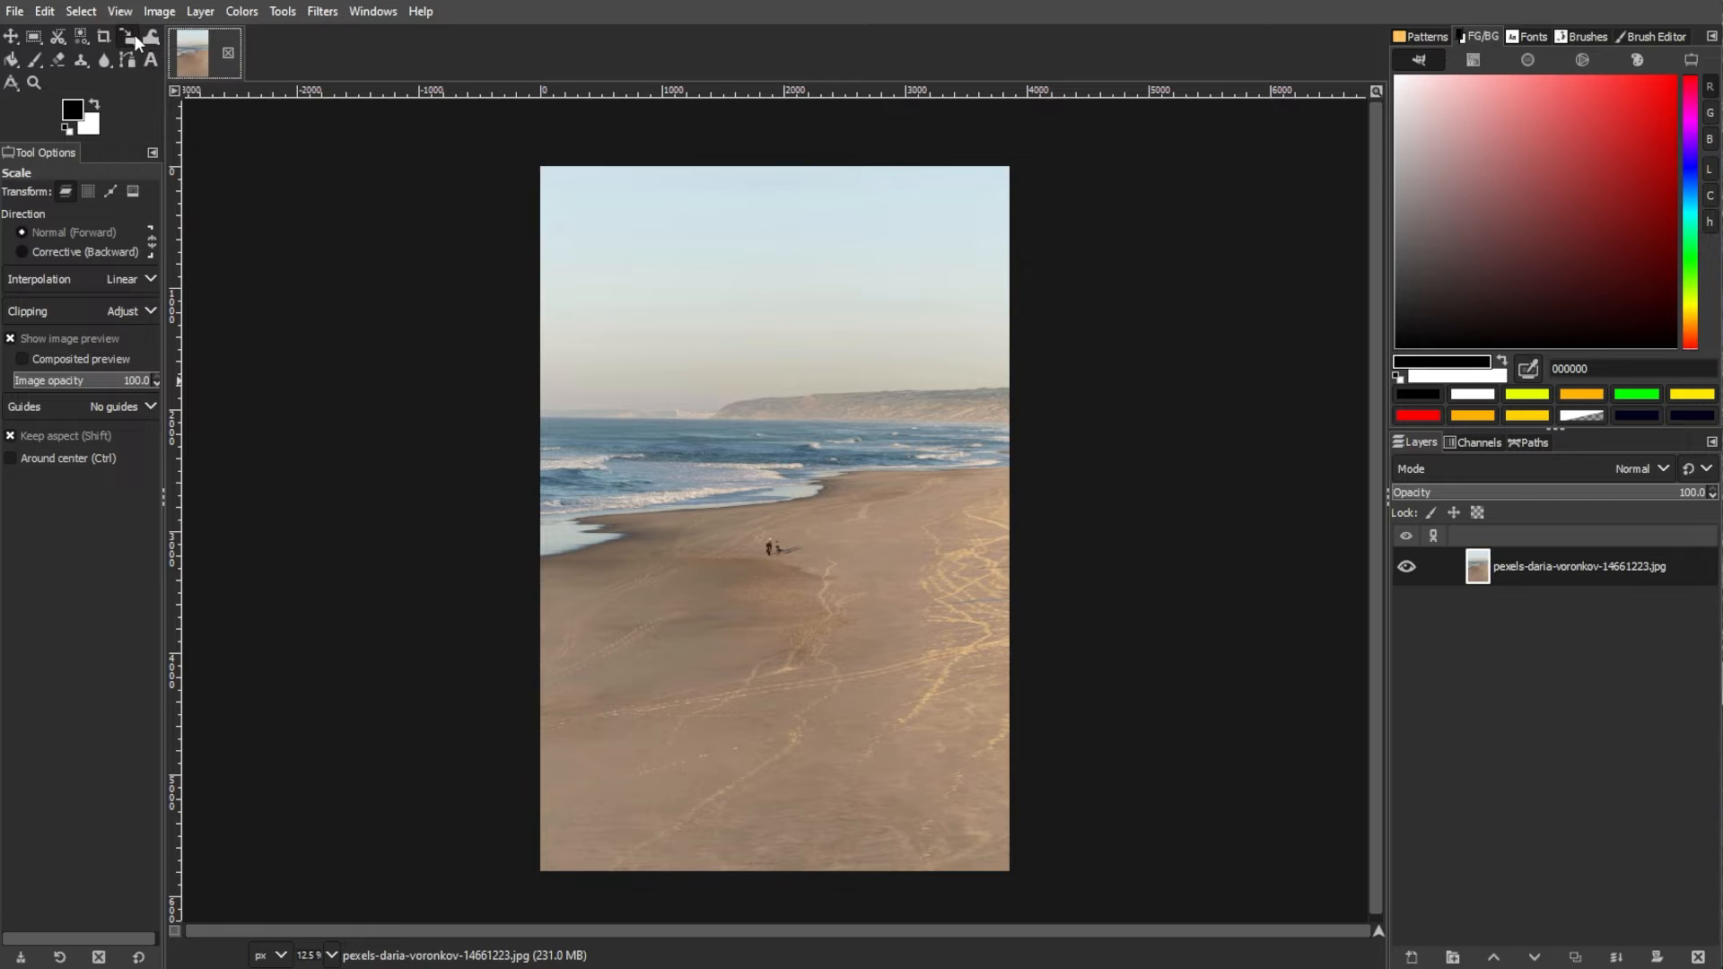
{"action": "mouse_move", "coordinate": [853, 593]}
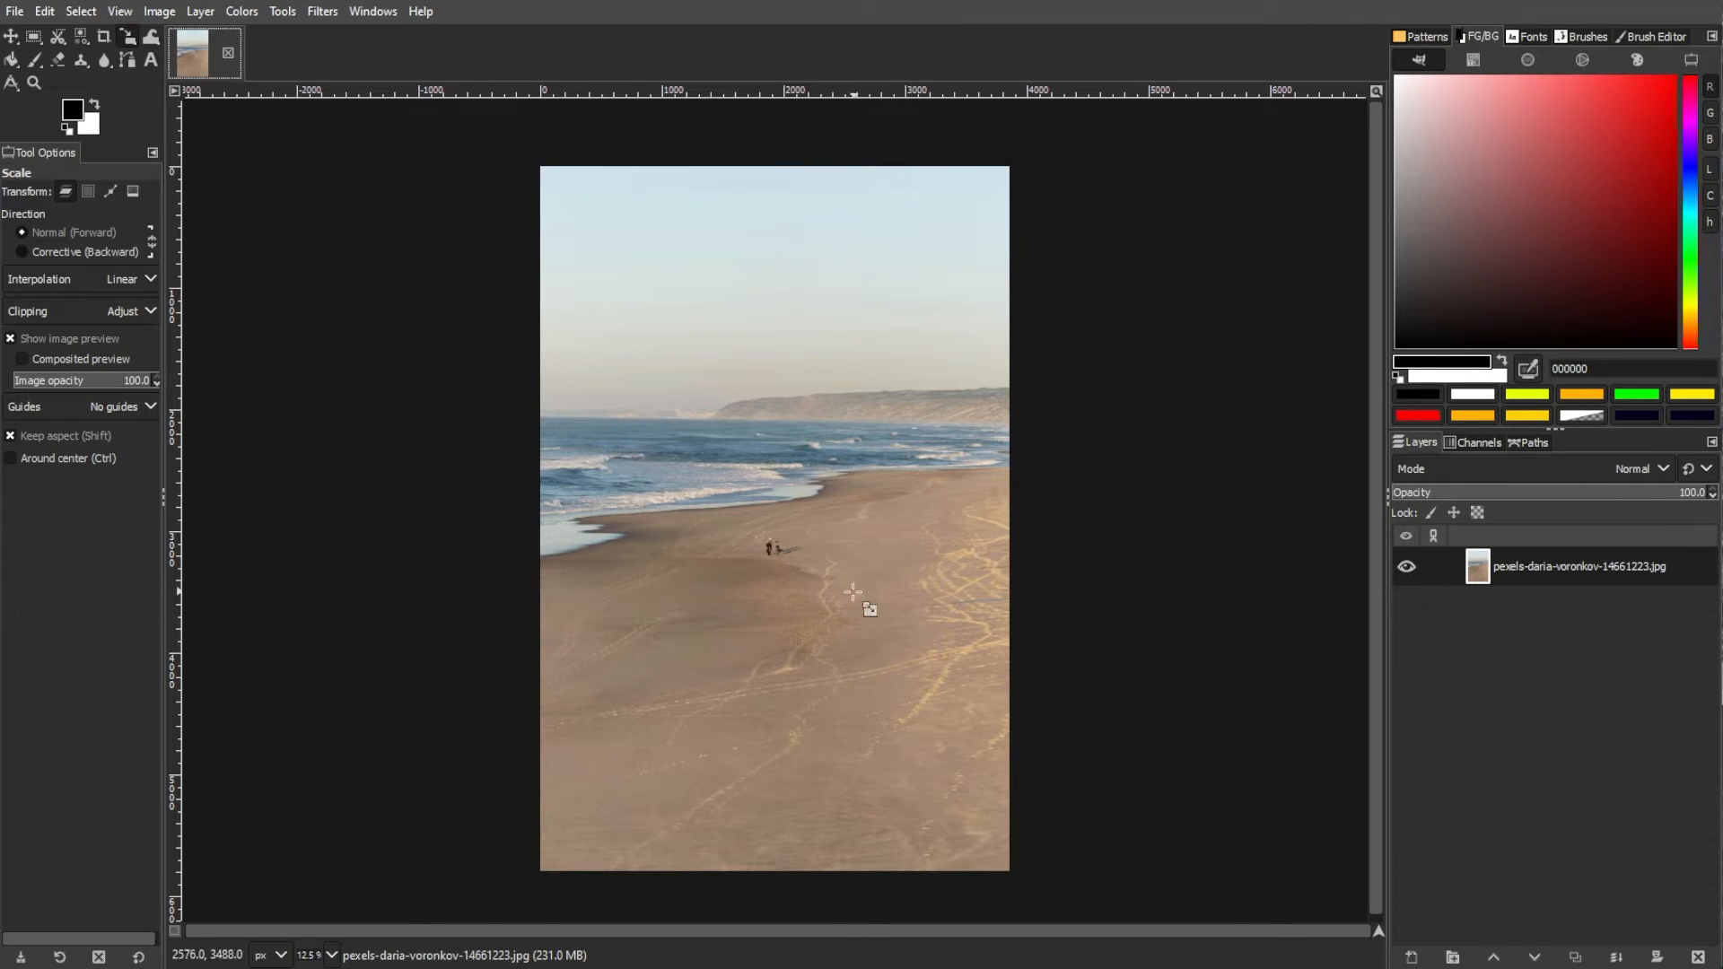
{"action": "mouse_move", "coordinate": [787, 568]}
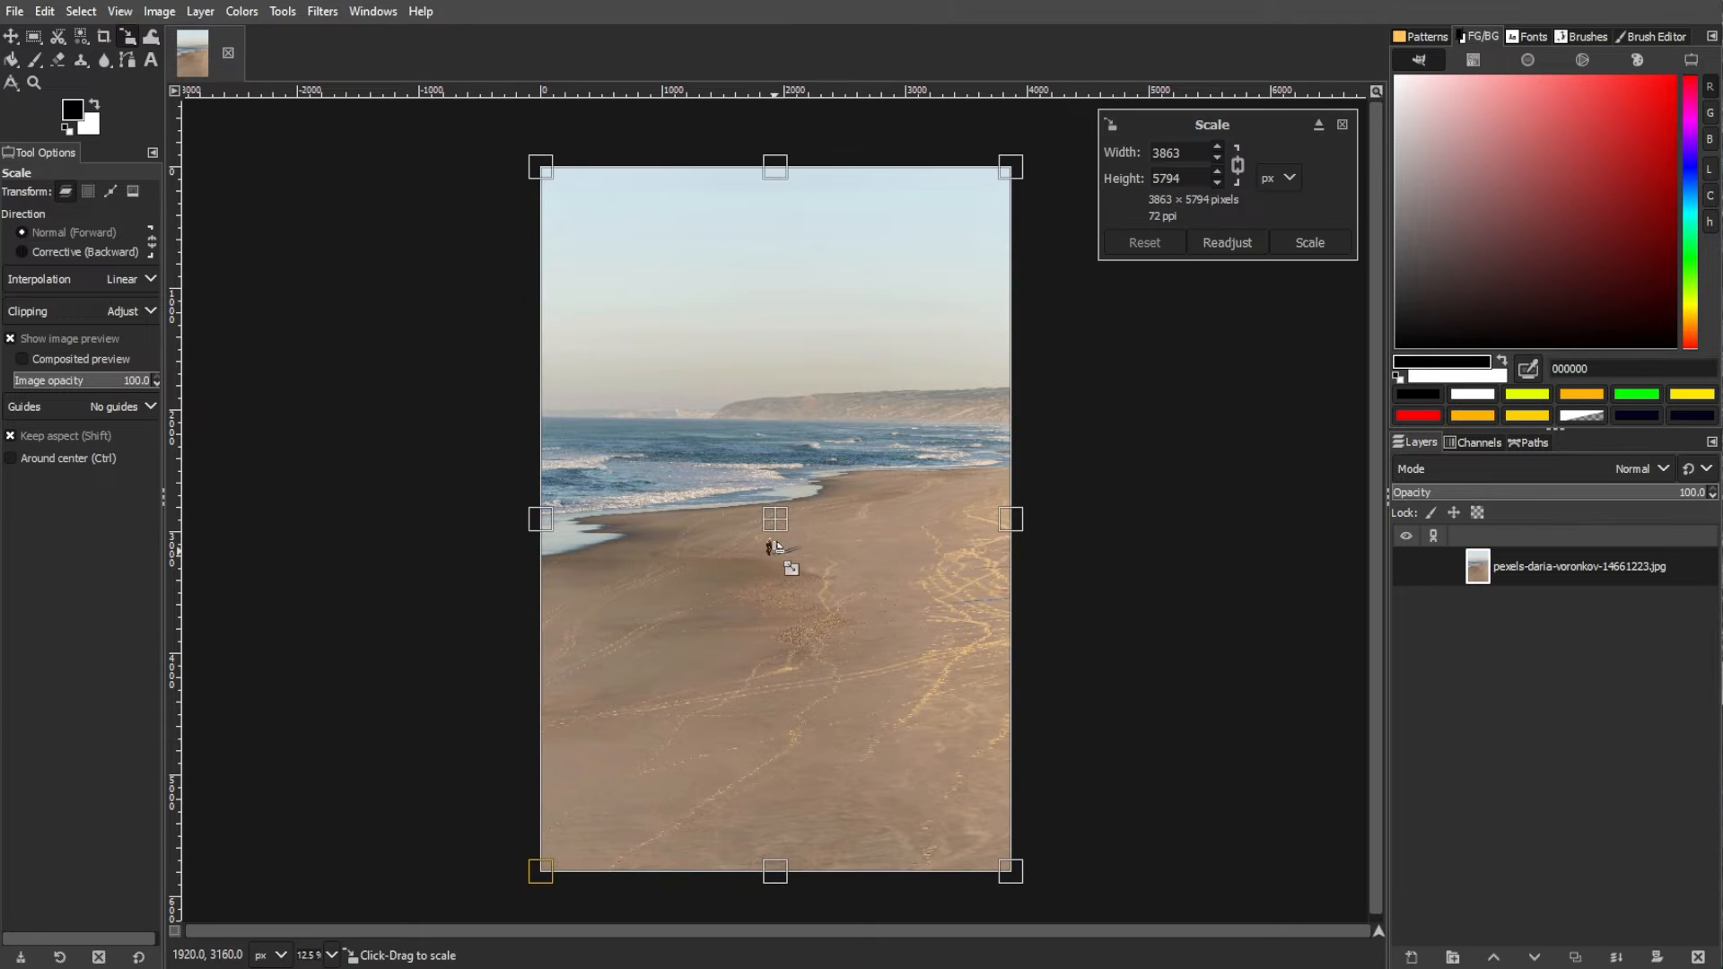
- Zoom out and drag the corner handles upward to scale the photo to 4700 × 8571
{"action": "scroll", "scroll_direction": "down", "scroll_amount": 3}
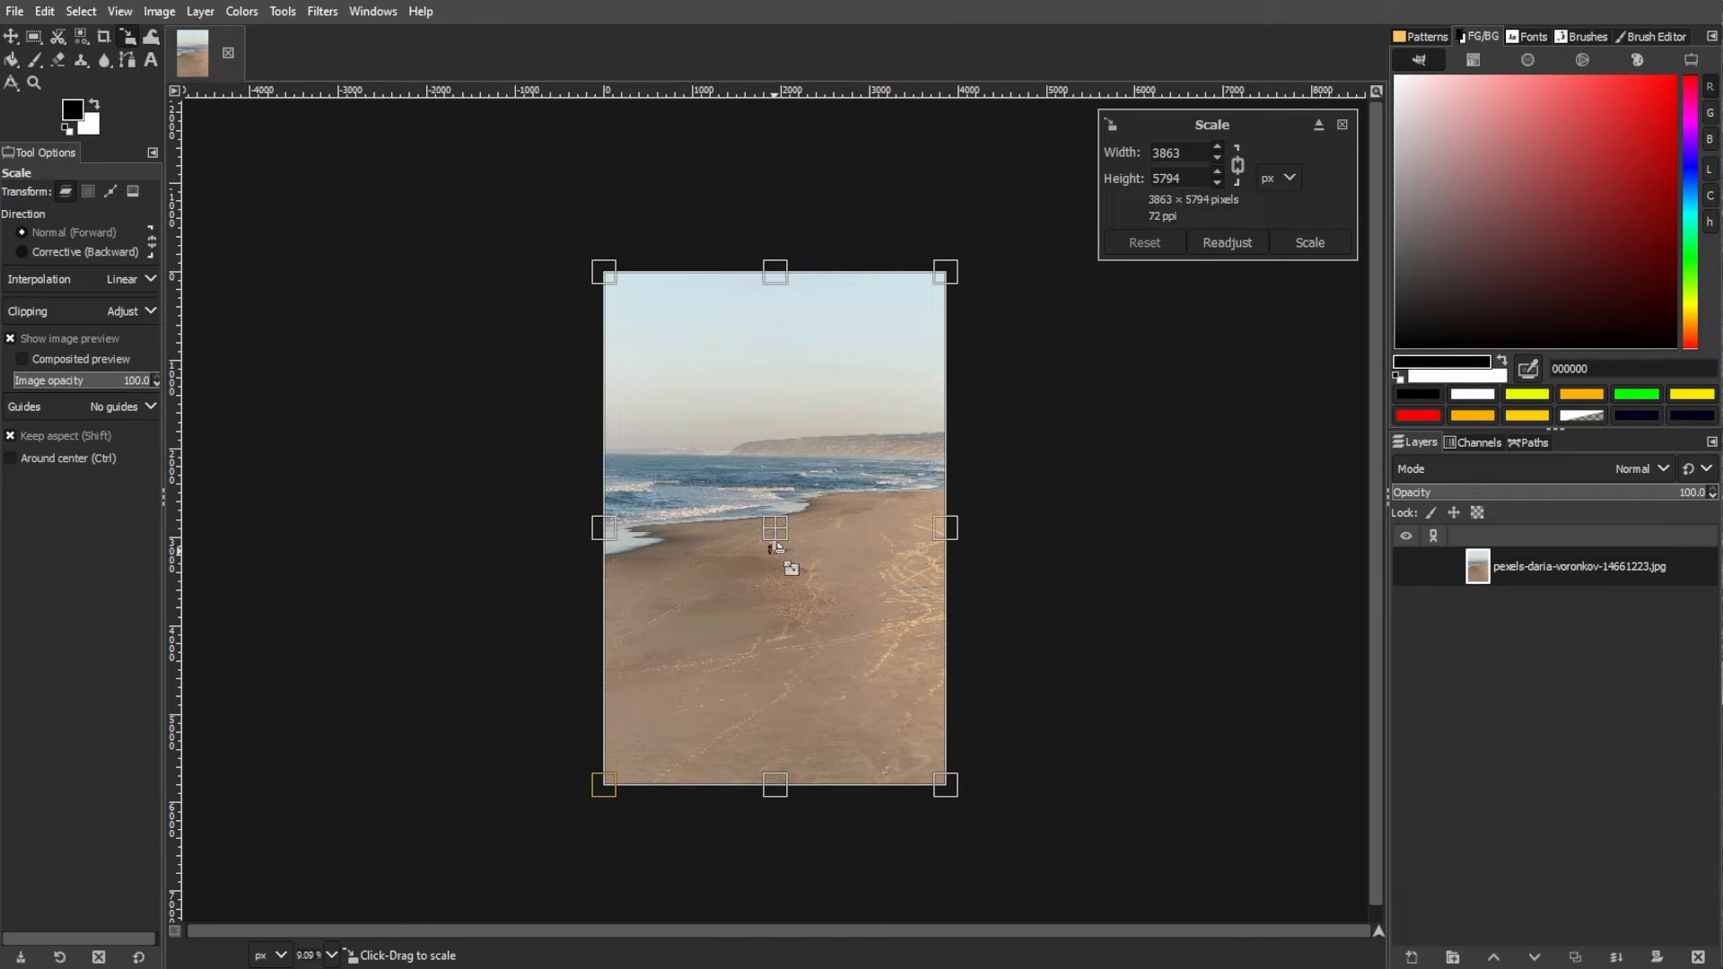
{"action": "mouse_move", "coordinate": [604, 527]}
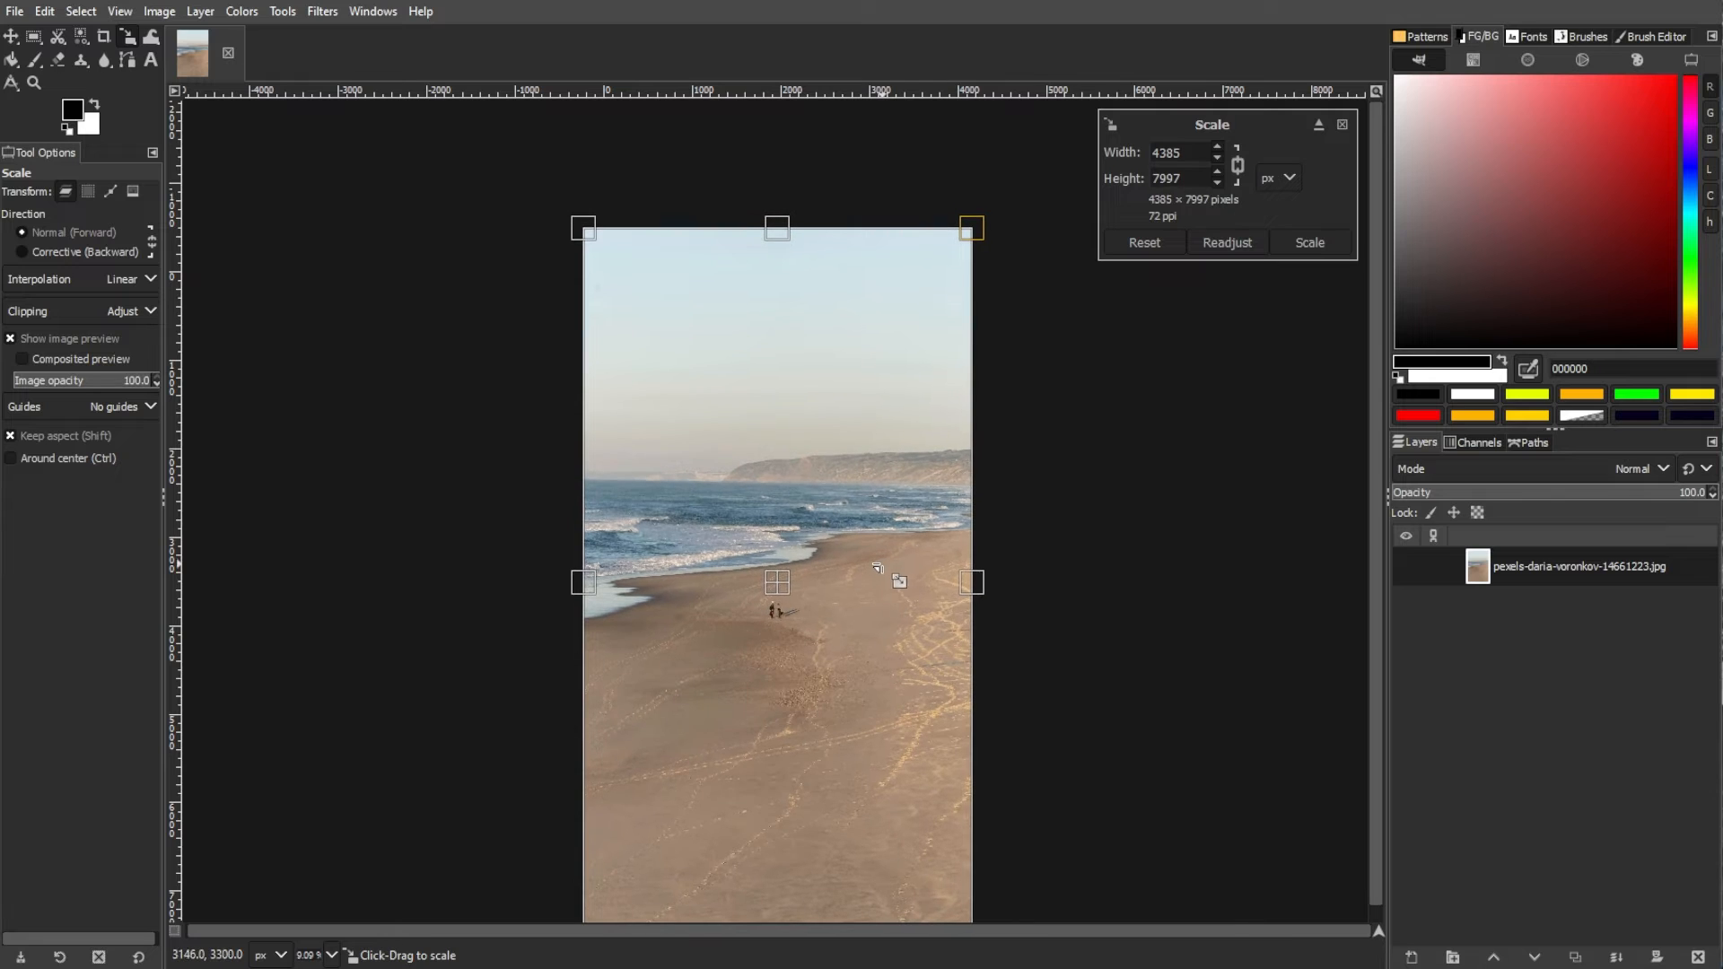
{"action": "left_click_drag", "start_coordinate": [584, 228], "coordinate": [599, 256]}
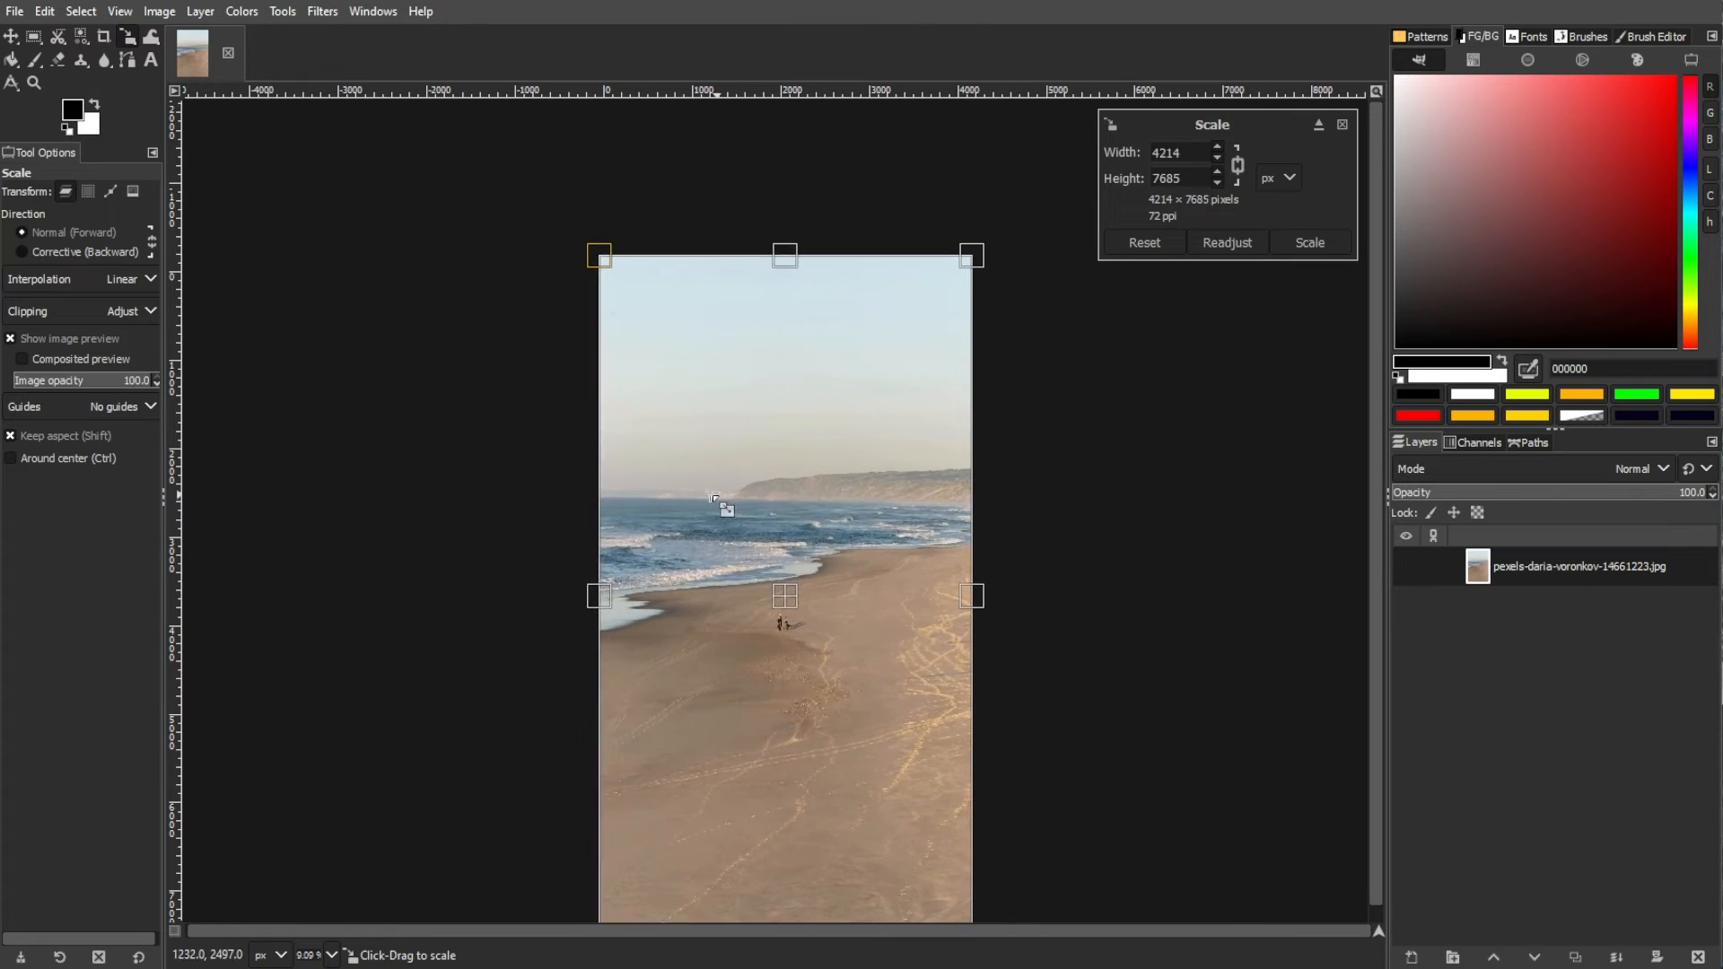
{"action": "left_click_drag", "start_coordinate": [599, 258], "coordinate": [555, 177]}
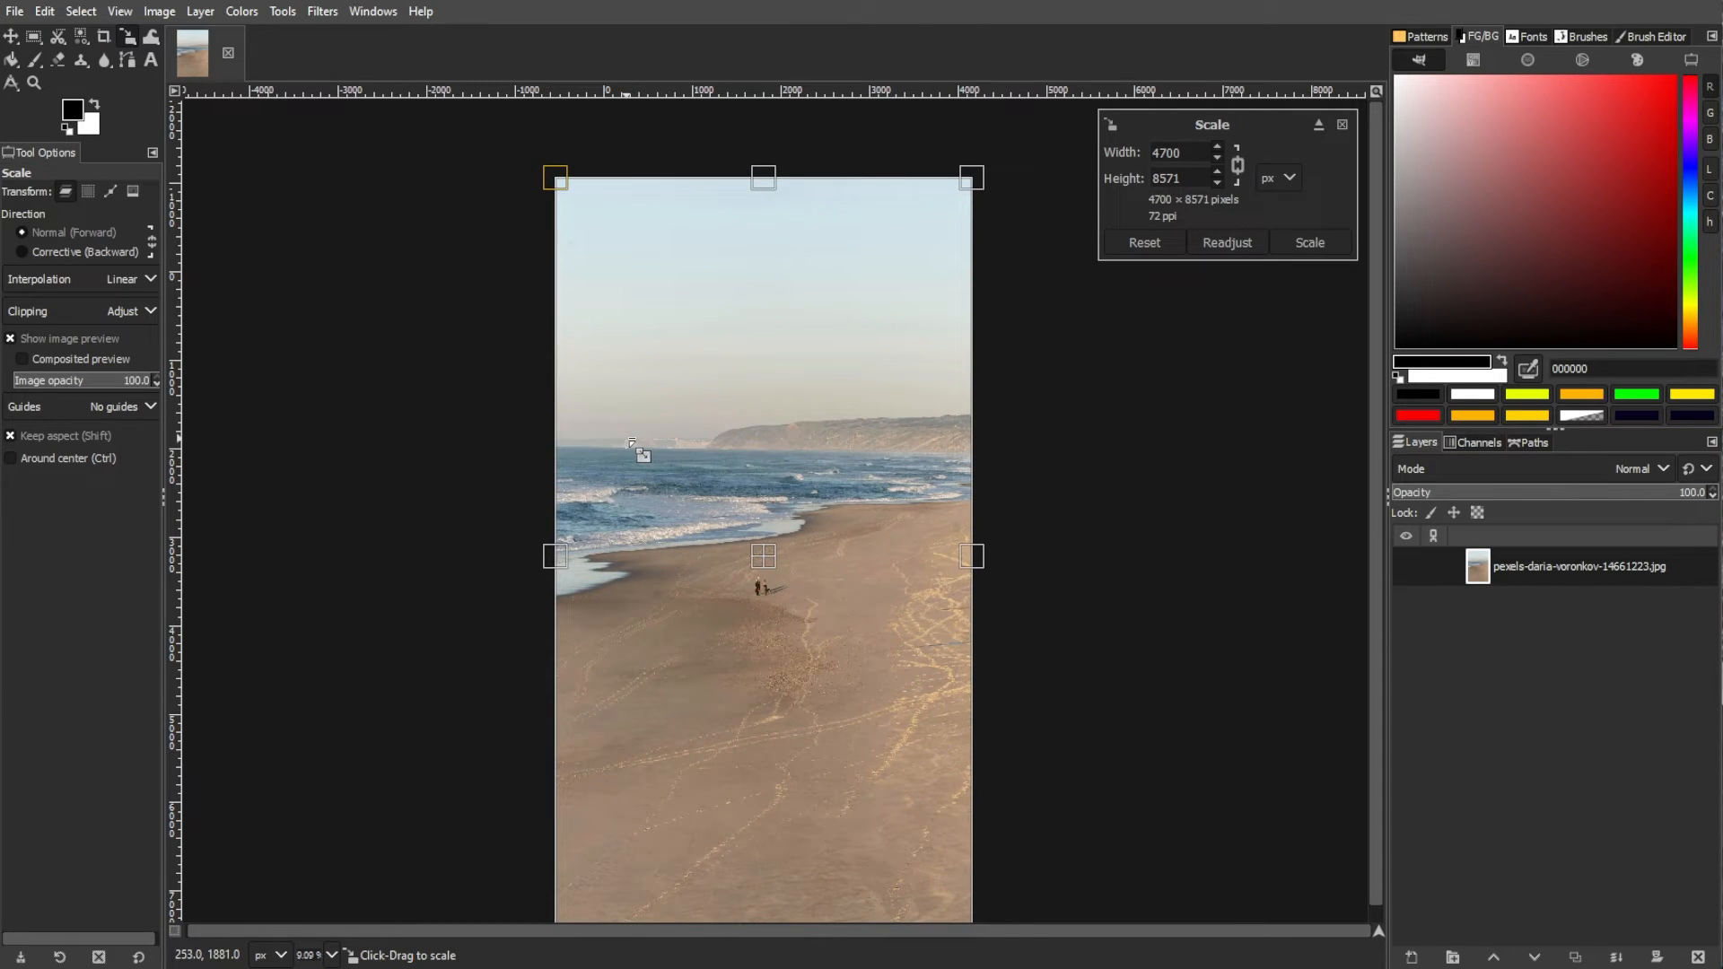
{"action": "left_click", "coordinate": [1307, 243]}
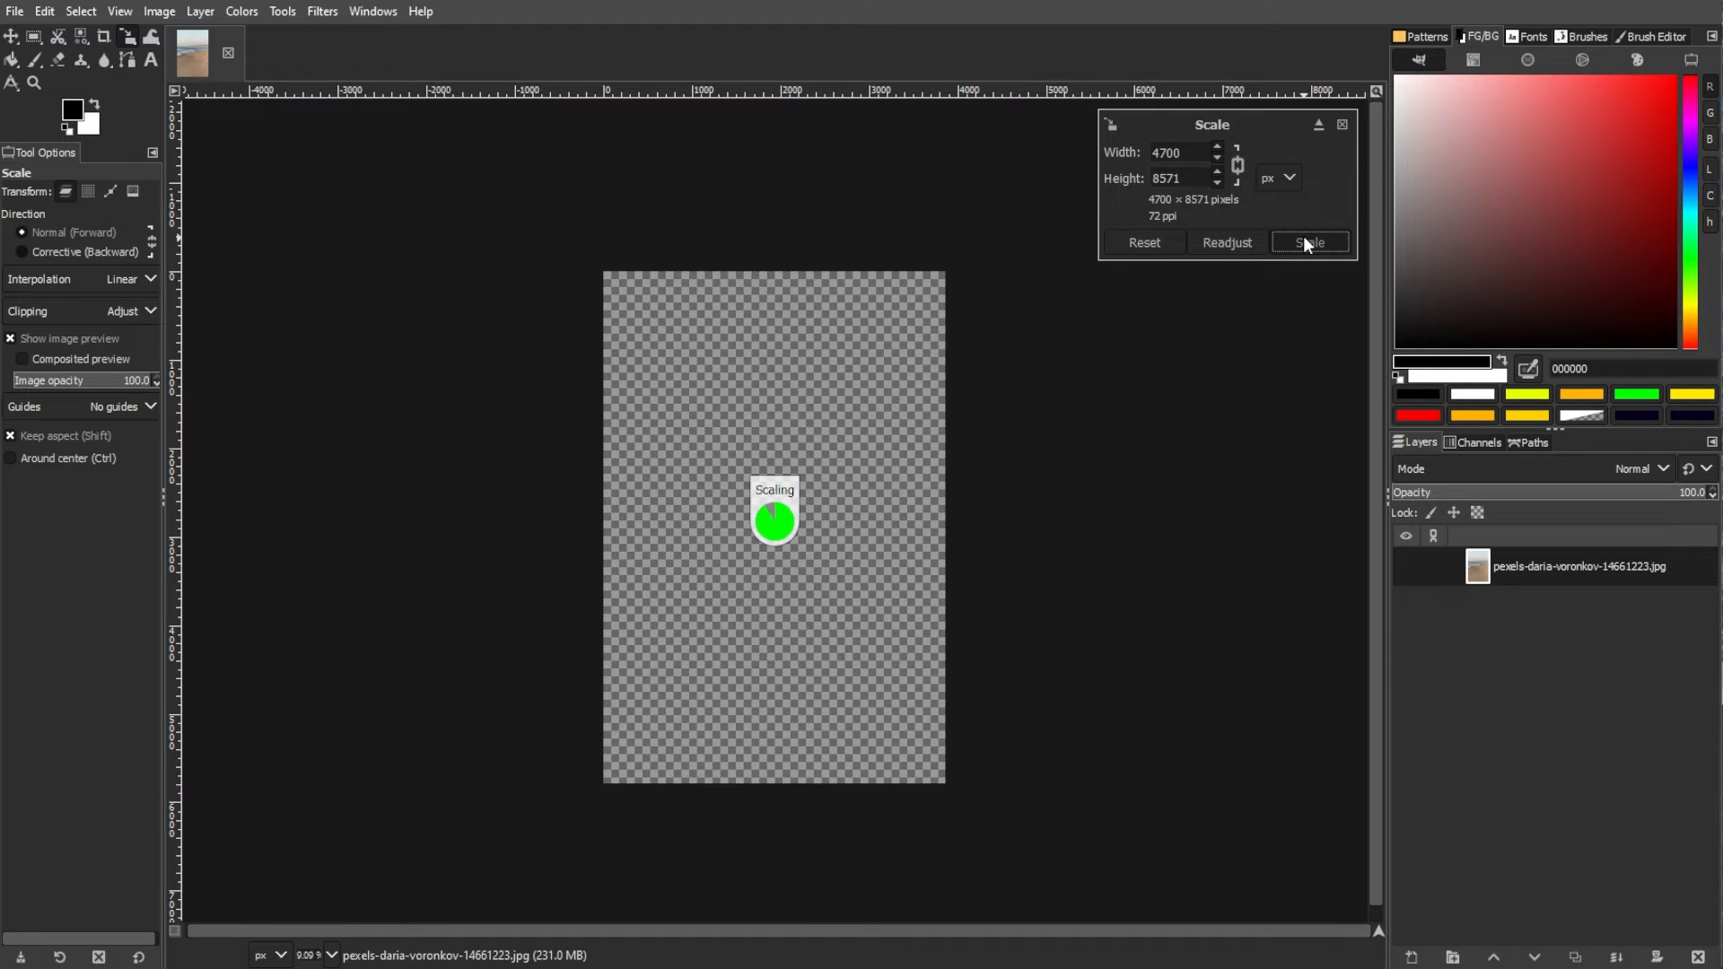
- Commit the 4700 × 8571 scale so the photo fills the canvas, then select the Move tool
{"action": "left_click", "coordinate": [1309, 241]}
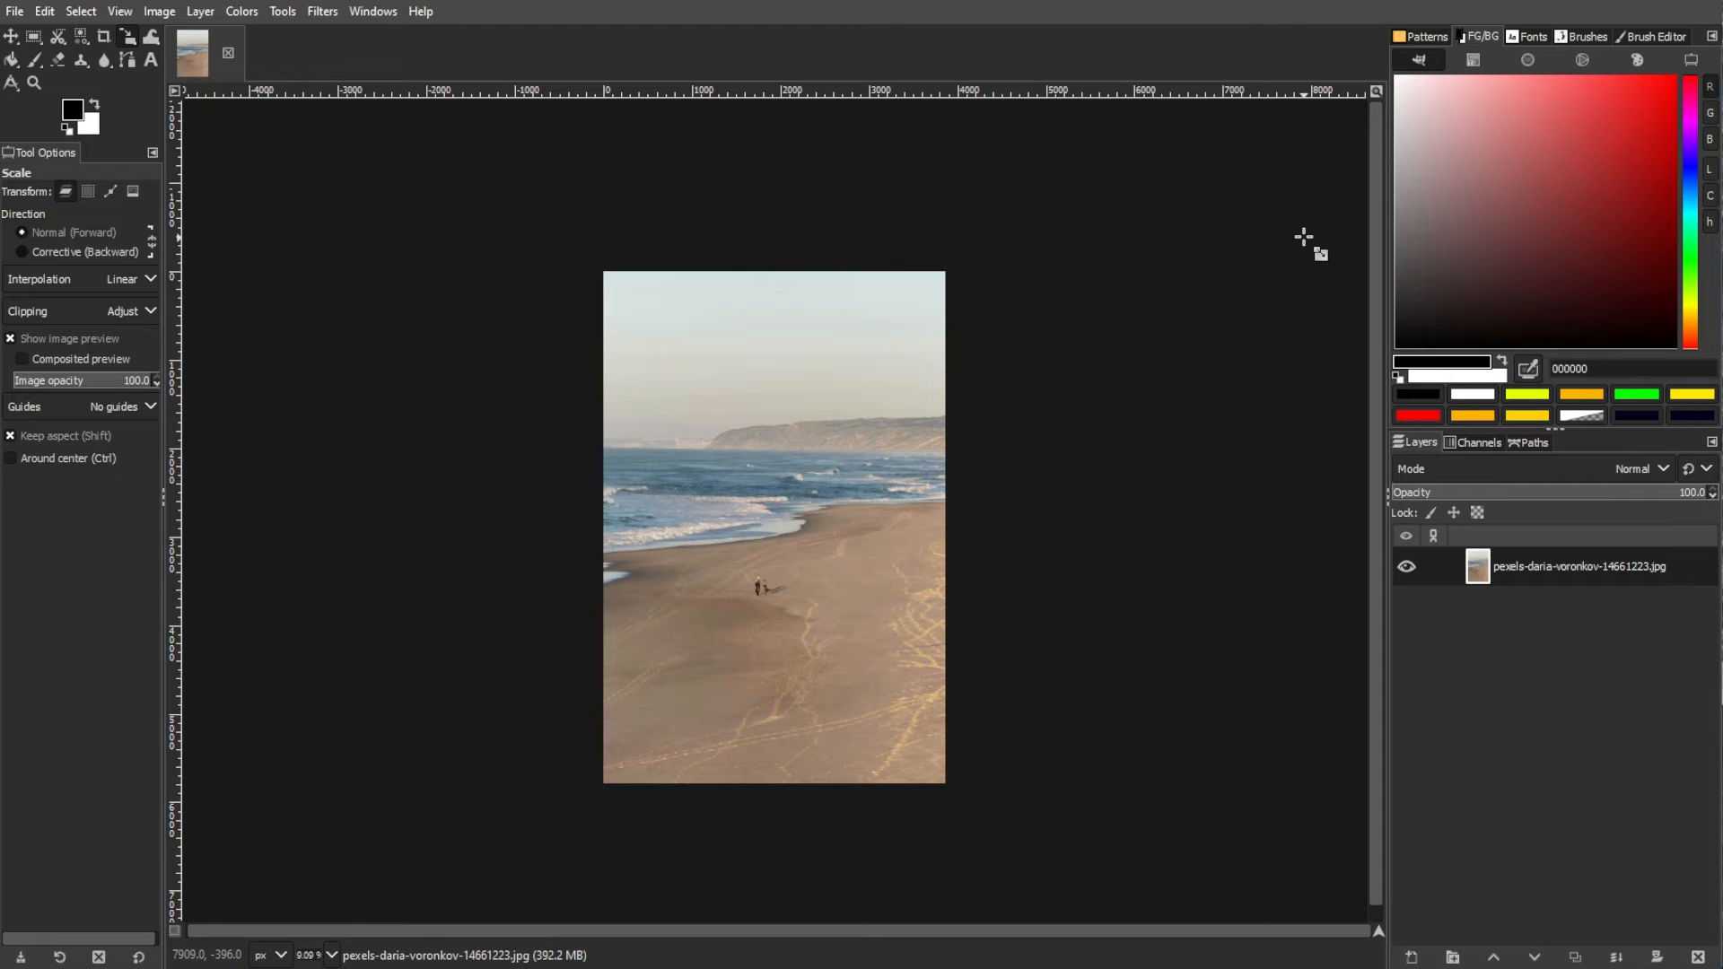
{"action": "left_click", "coordinate": [12, 36]}
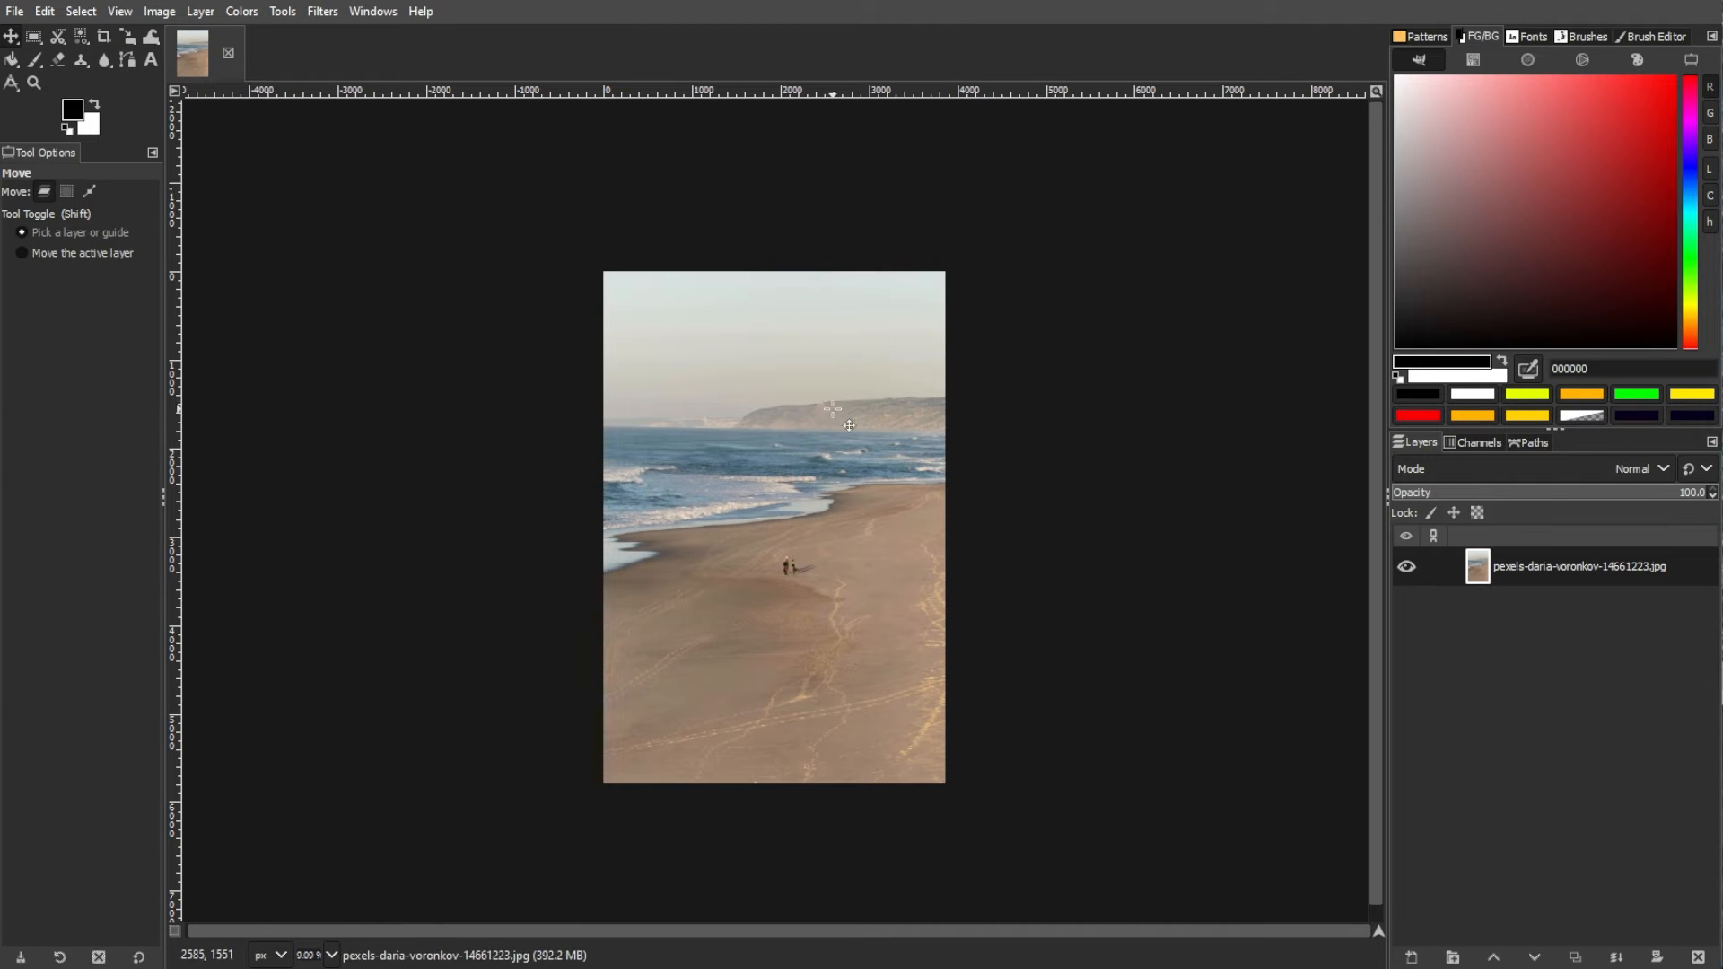
{"action": "left_click", "coordinate": [15, 11]}
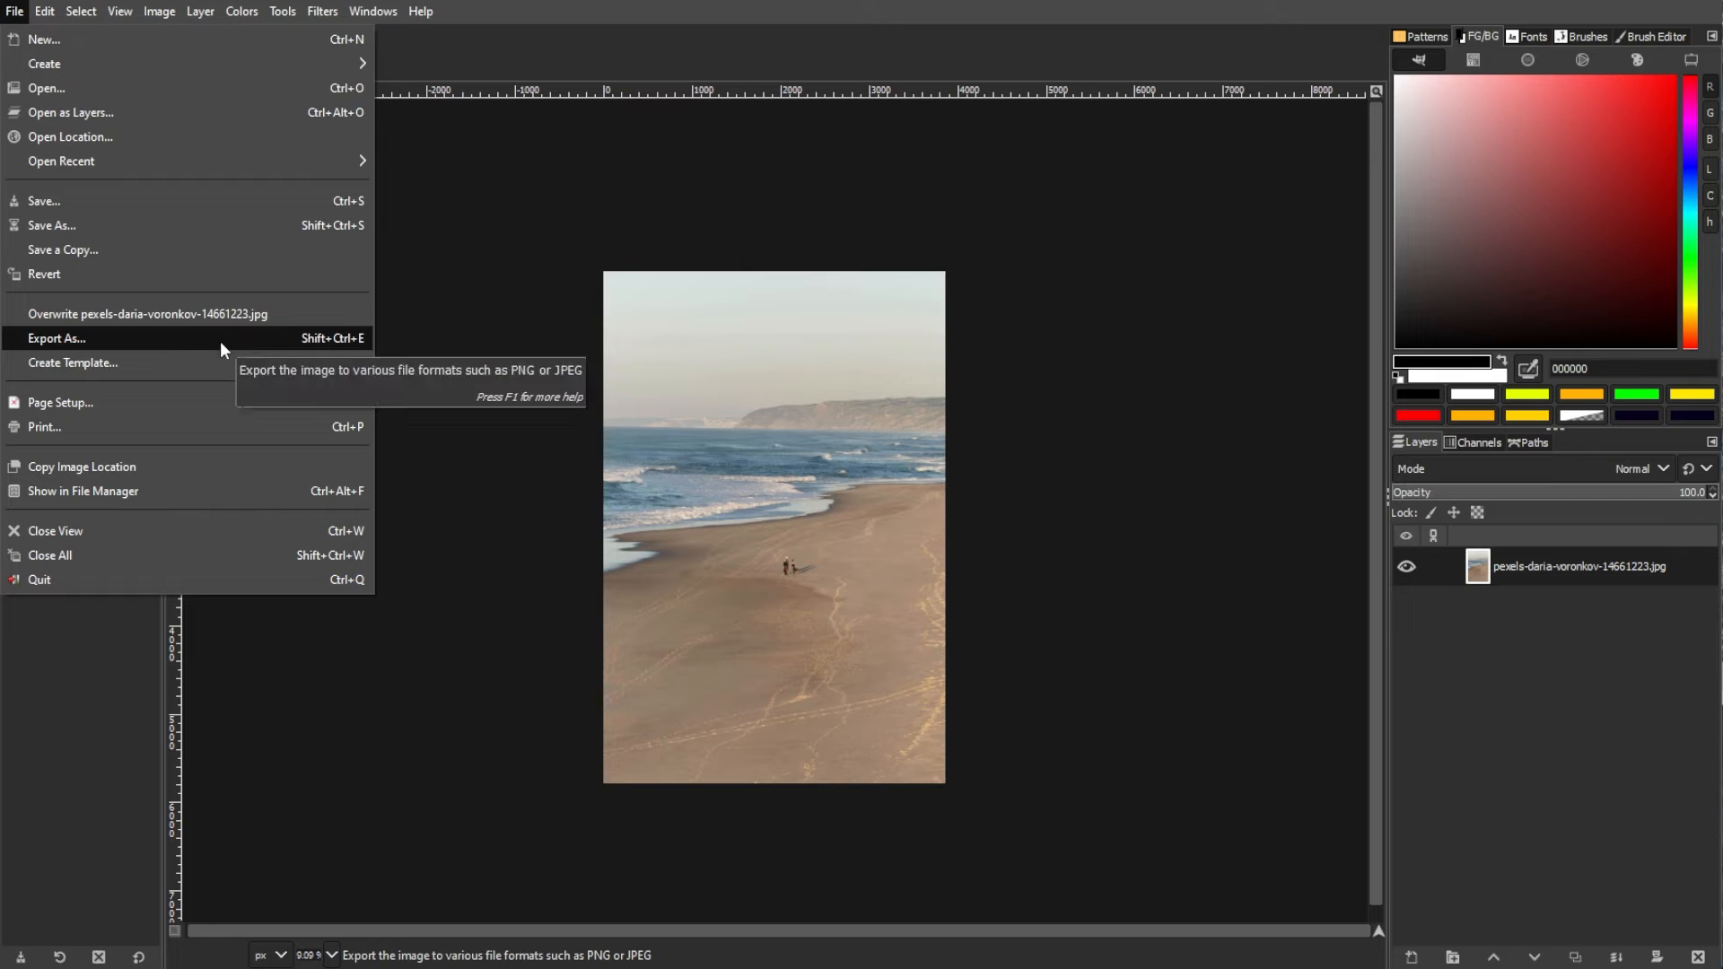
{"action": "mouse_move", "coordinate": [79, 799]}
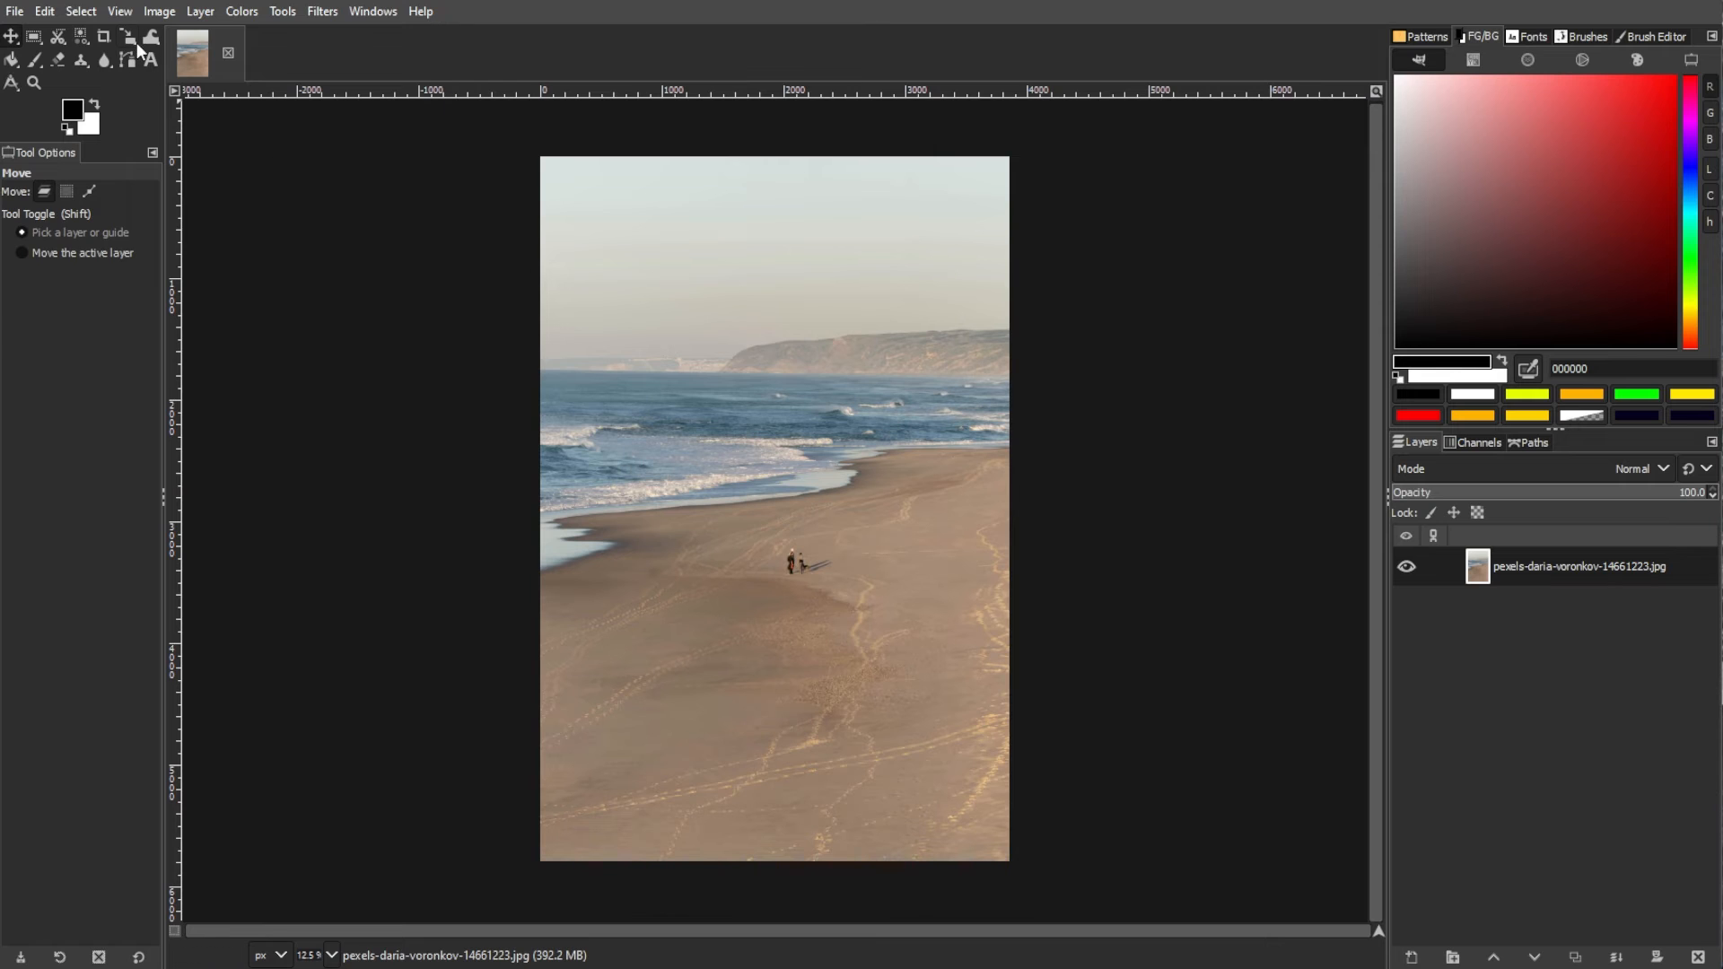
- Rescale the beach layer non-proportionally to 4509 × 8572 with the Scale tool
{"action": "left_click", "coordinate": [128, 38]}
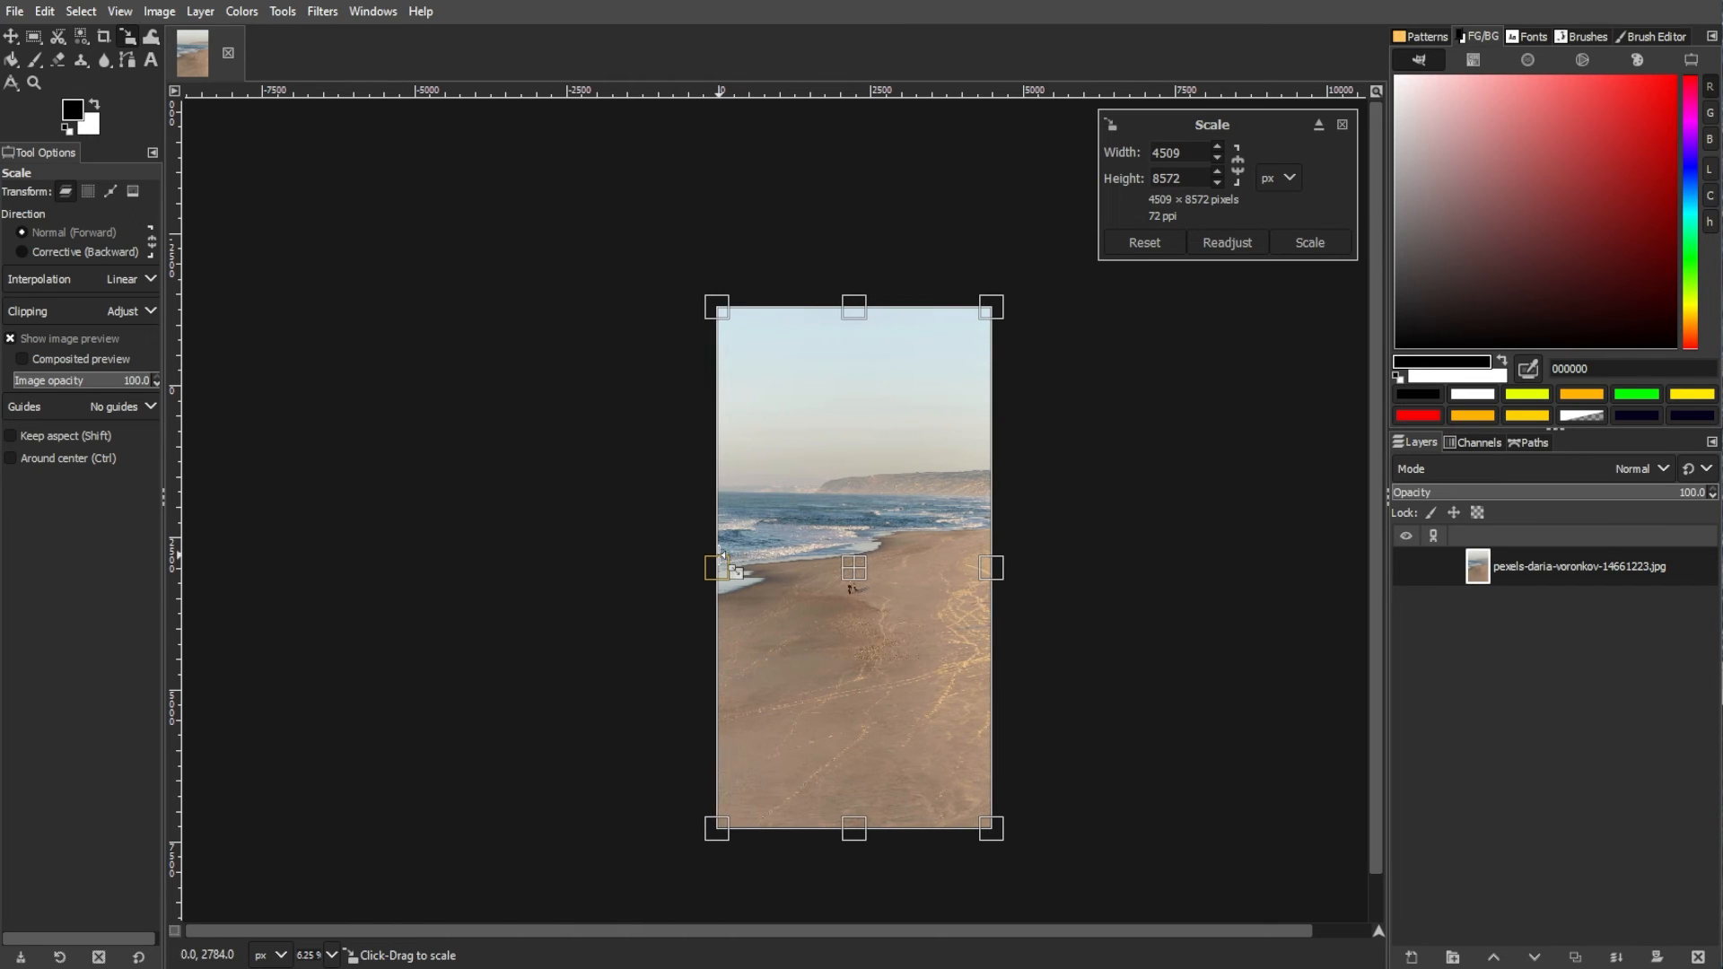
{"action": "left_click", "coordinate": [1308, 243]}
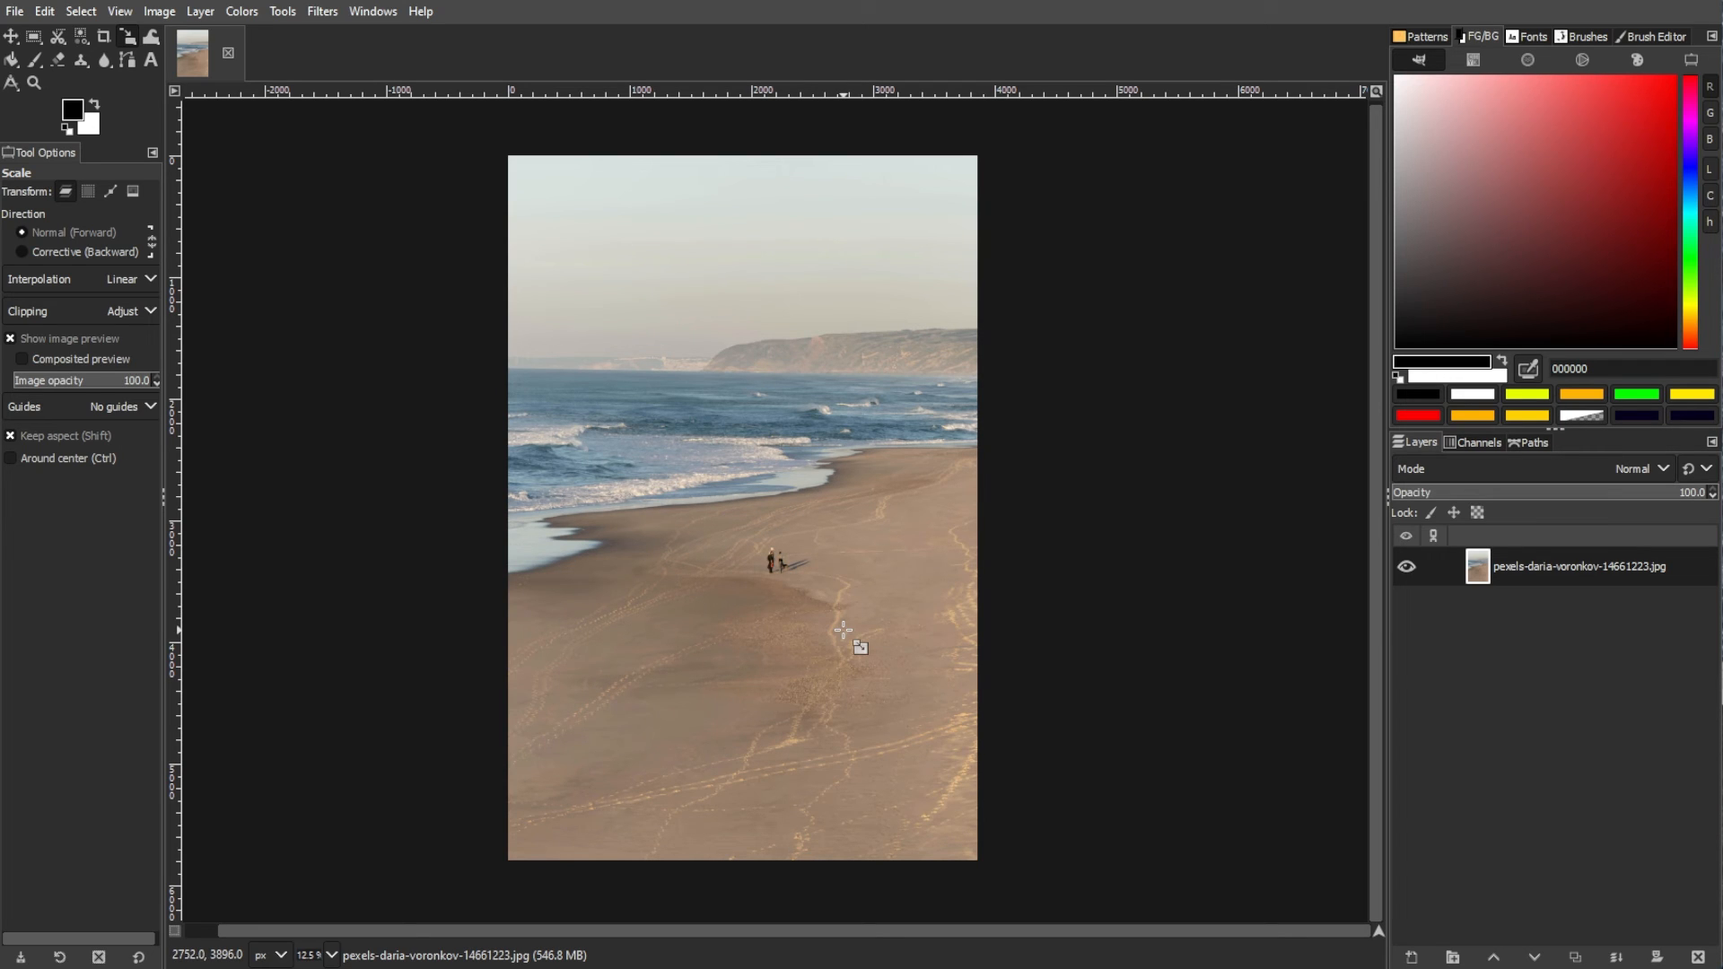
- Select the Move tool to reposition the rescaled beach photo layer
{"action": "left_click", "coordinate": [11, 40]}
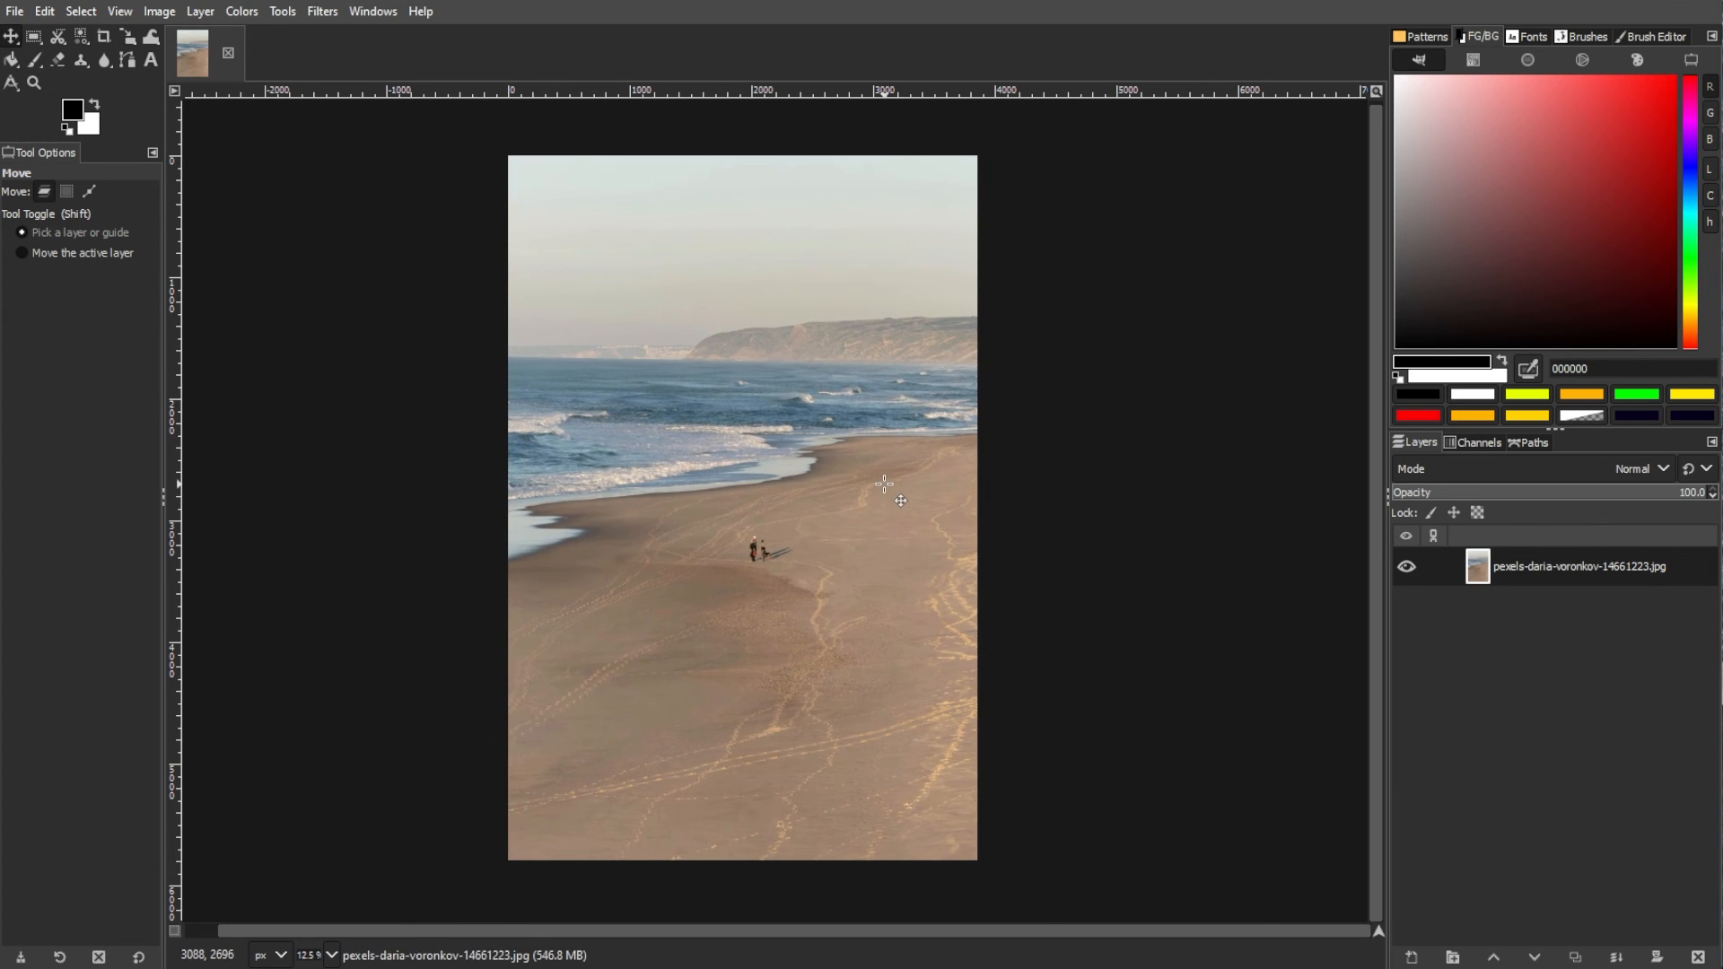
{"action": "mouse_move", "coordinate": [1115, 522]}
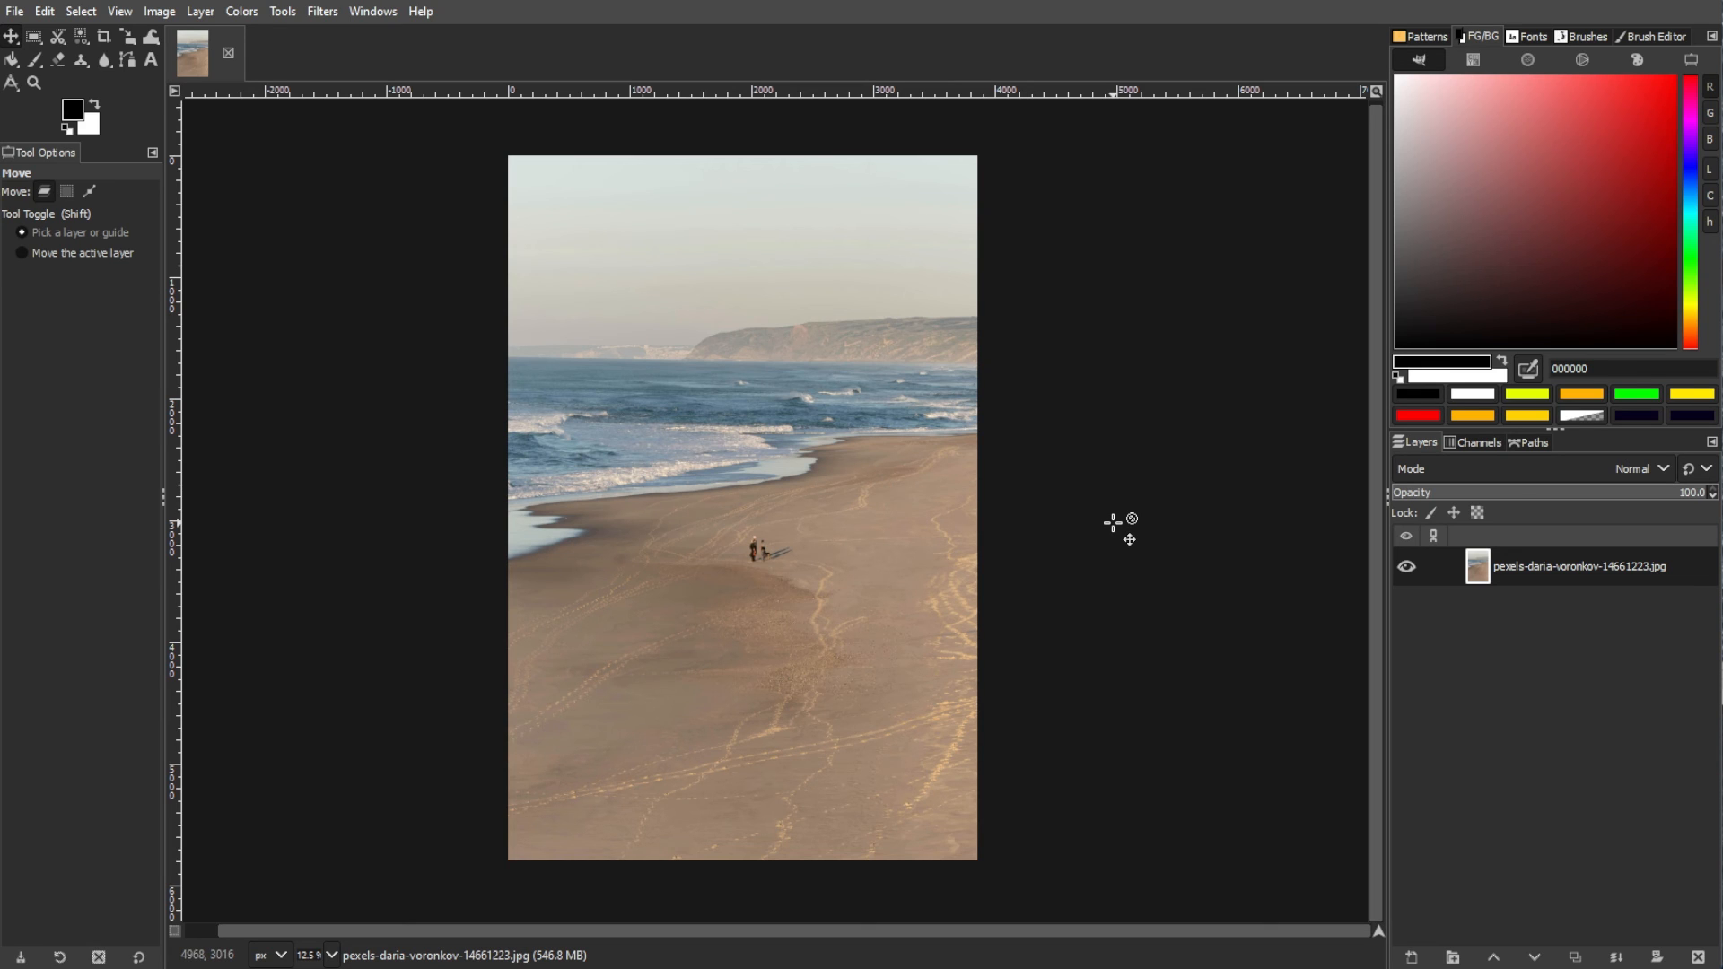